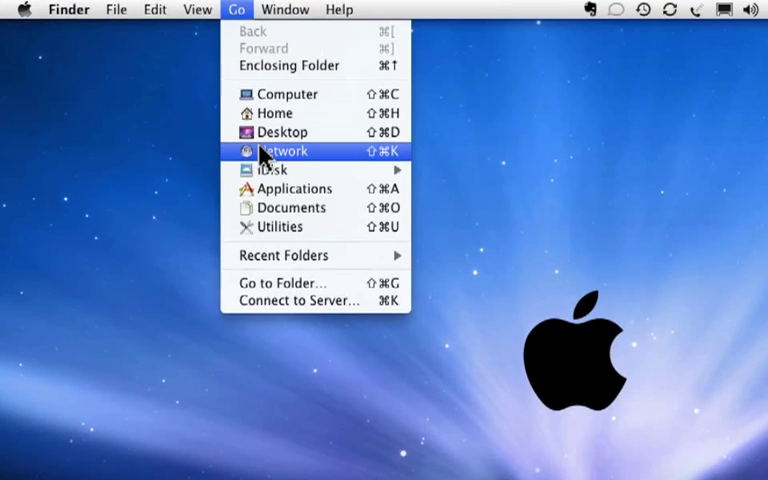
Step: Browse the network via KayeZone and connect to AppleTV to list its shares
{"action": "left_click", "coordinate": [282, 150]}
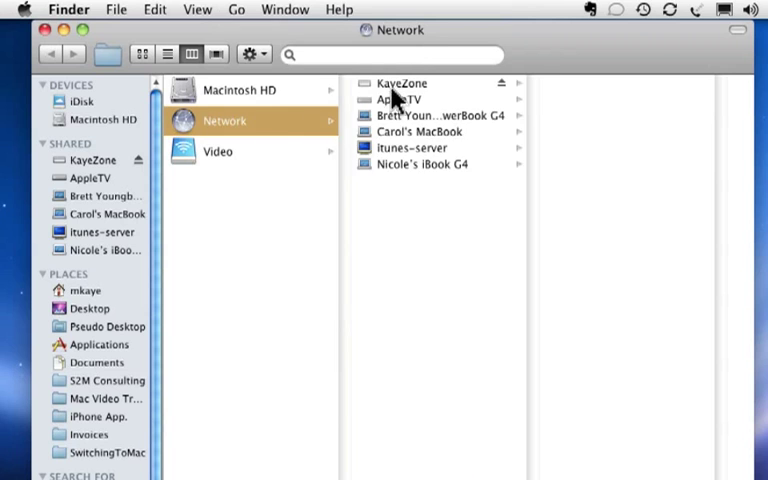
{"action": "mouse_move", "coordinate": [400, 95]}
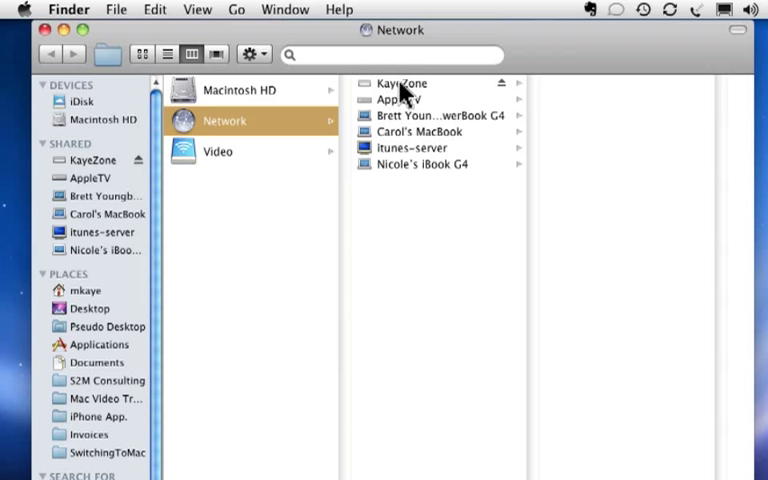
{"action": "left_click", "coordinate": [401, 83]}
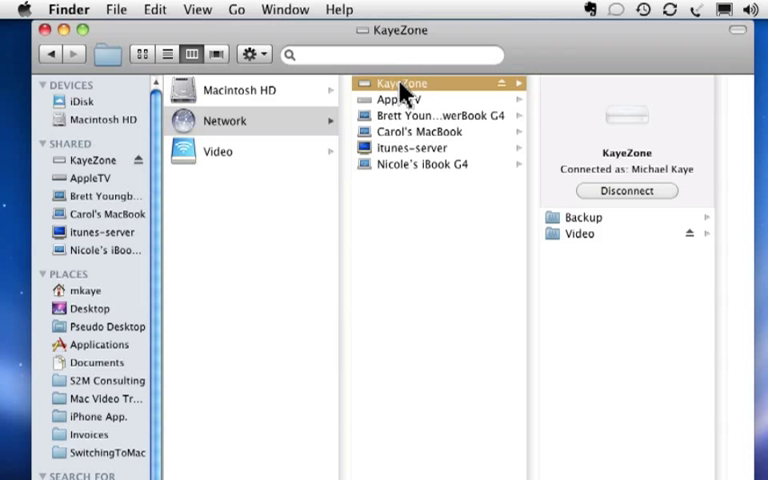
{"action": "mouse_move", "coordinate": [612, 115]}
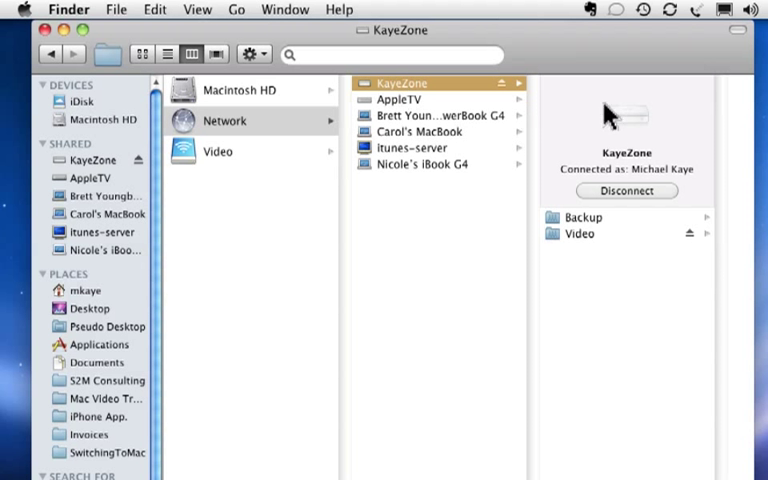
{"action": "left_click", "coordinate": [399, 99]}
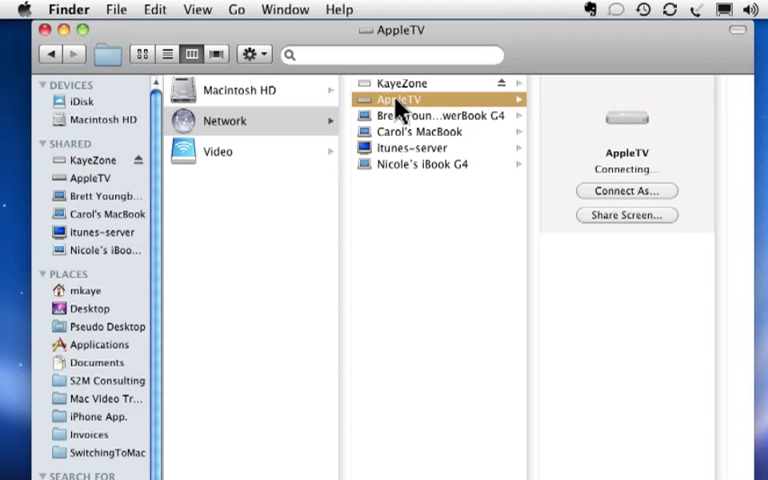
{"action": "left_click", "coordinate": [626, 190]}
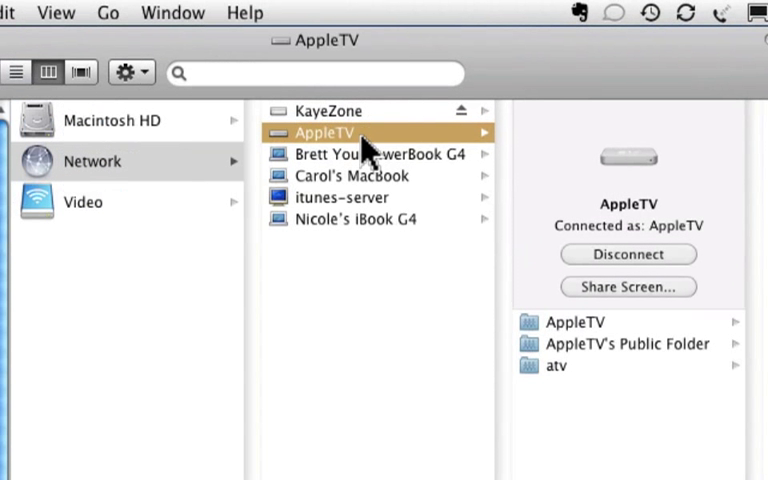
{"action": "mouse_move", "coordinate": [610, 210]}
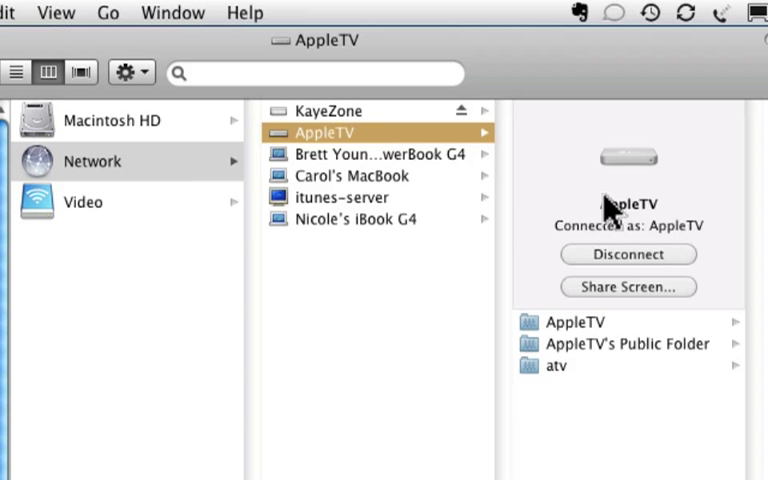
{"action": "mouse_move", "coordinate": [600, 210]}
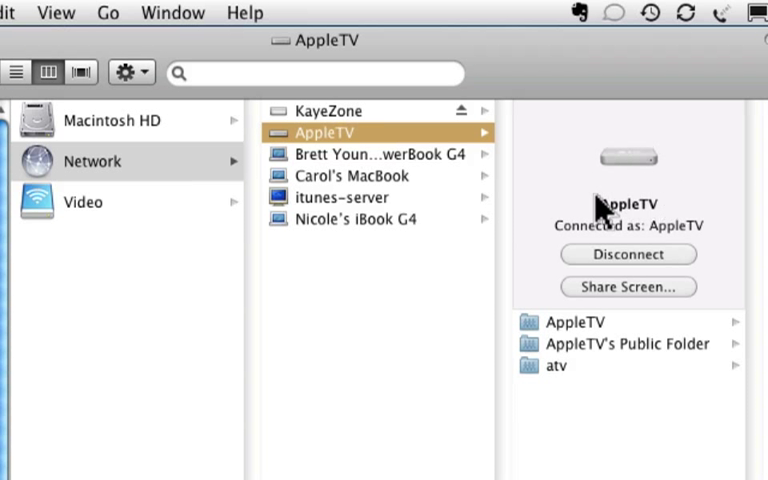
{"action": "mouse_move", "coordinate": [570, 140]}
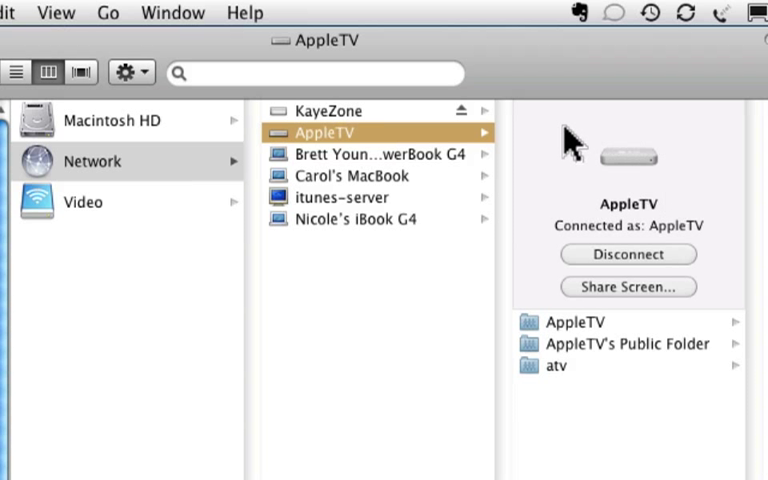
{"action": "mouse_move", "coordinate": [393, 155]}
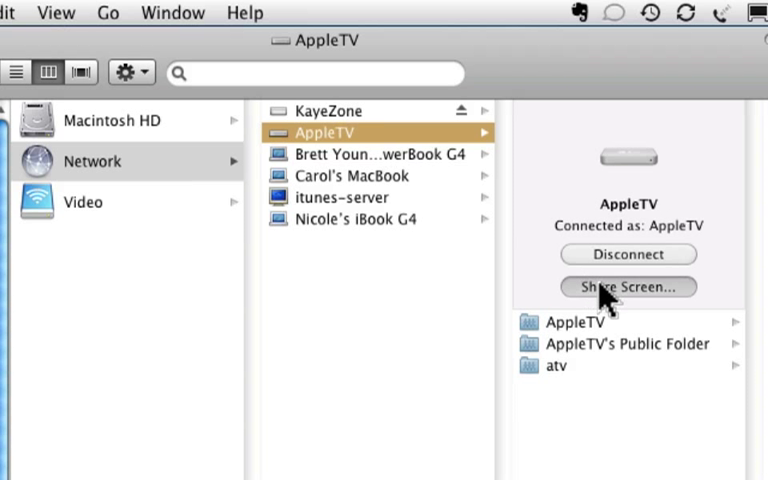
Step: Share AppleTV's screen, review Screen Sharing in the Sharing pane, and enable Remote Login
{"action": "left_click", "coordinate": [628, 287]}
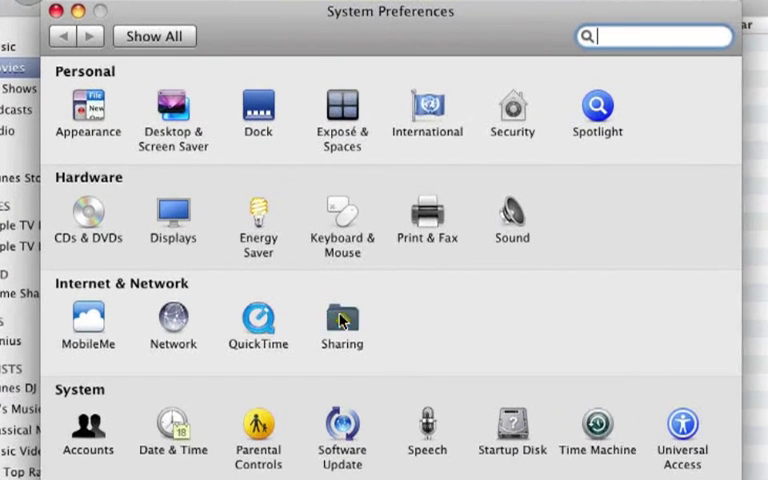
{"action": "left_click", "coordinate": [342, 318]}
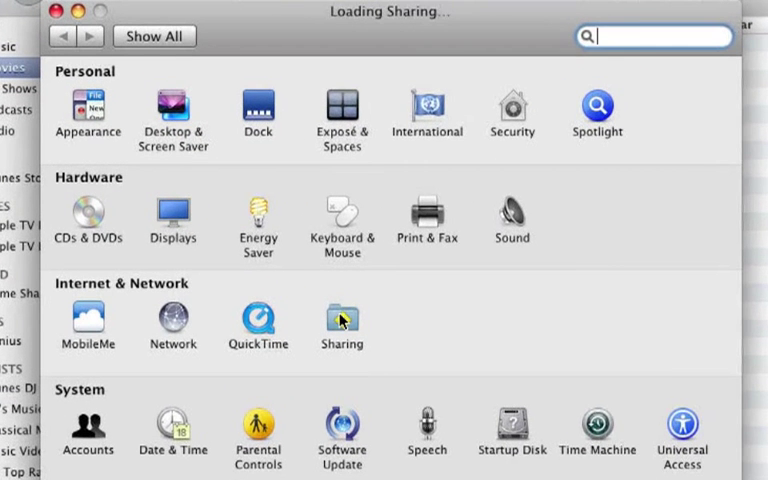
{"action": "left_click", "coordinate": [342, 318]}
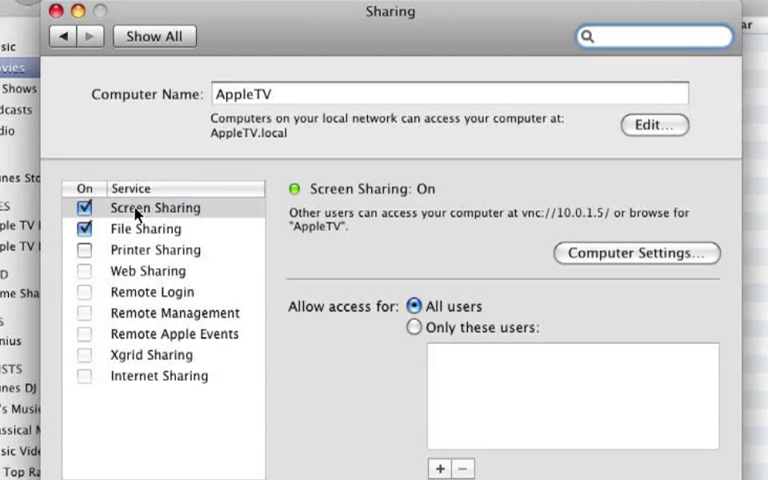
{"action": "left_click", "coordinate": [85, 291]}
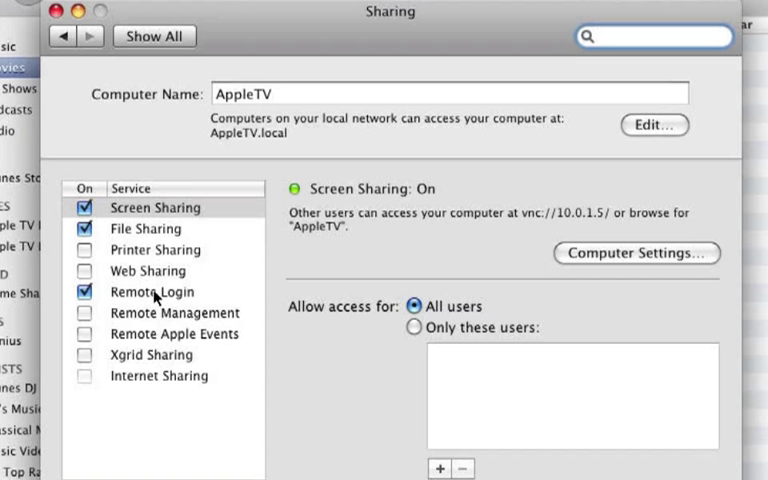
{"action": "mouse_move", "coordinate": [110, 238]}
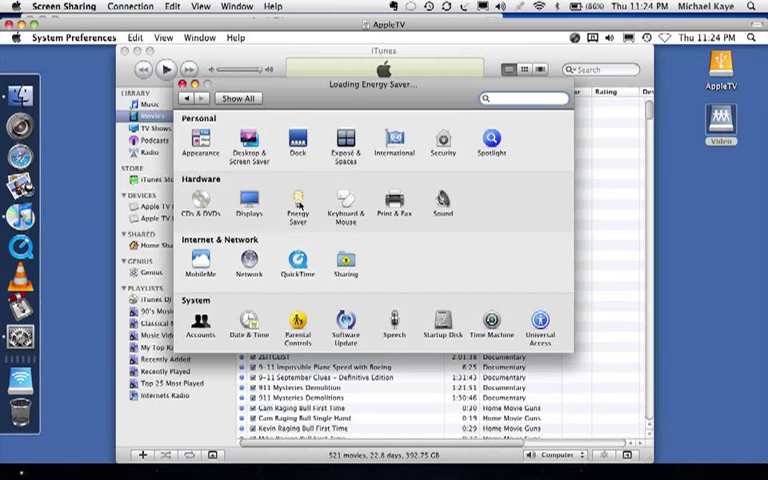
Step: Show AppleTV's Energy Saver pane with computer and display sleep at Never
{"action": "left_click", "coordinate": [297, 205]}
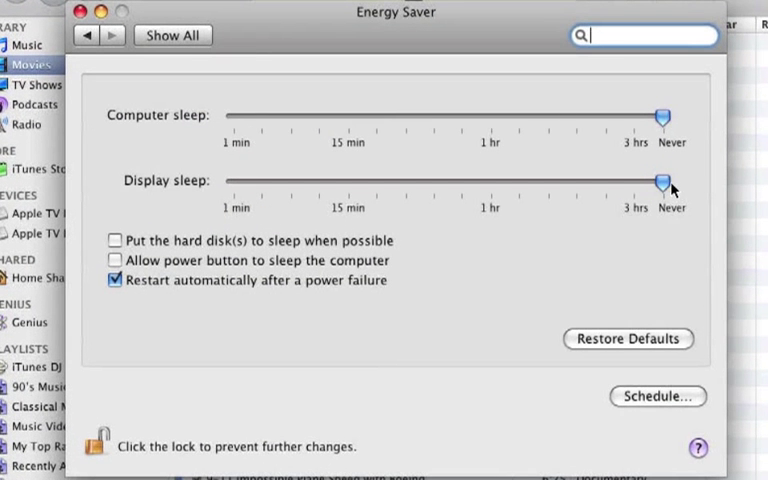
{"action": "mouse_move", "coordinate": [663, 183]}
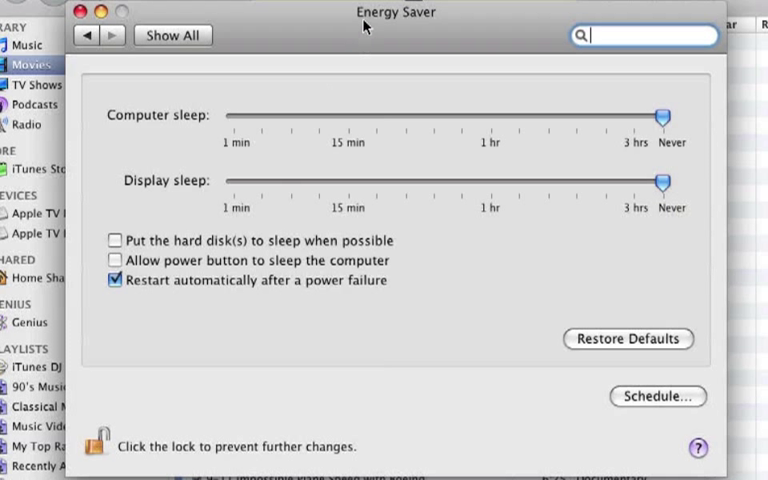
{"action": "mouse_move", "coordinate": [313, 187]}
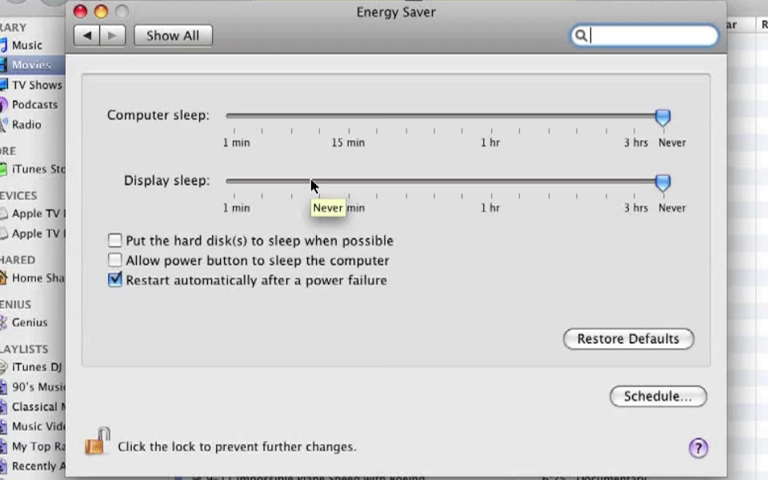
{"action": "mouse_move", "coordinate": [288, 30]}
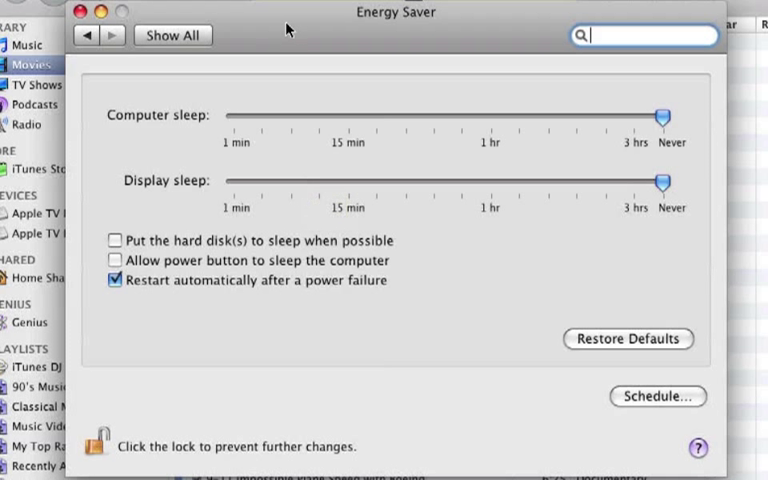
{"action": "mouse_move", "coordinate": [183, 37]}
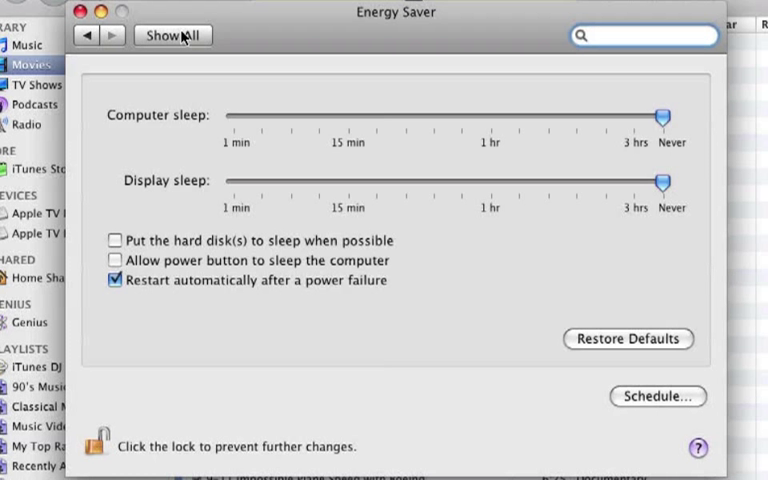
Step: Check the screen saver is set to never start, then quit System Preferences
{"action": "left_click", "coordinate": [172, 35]}
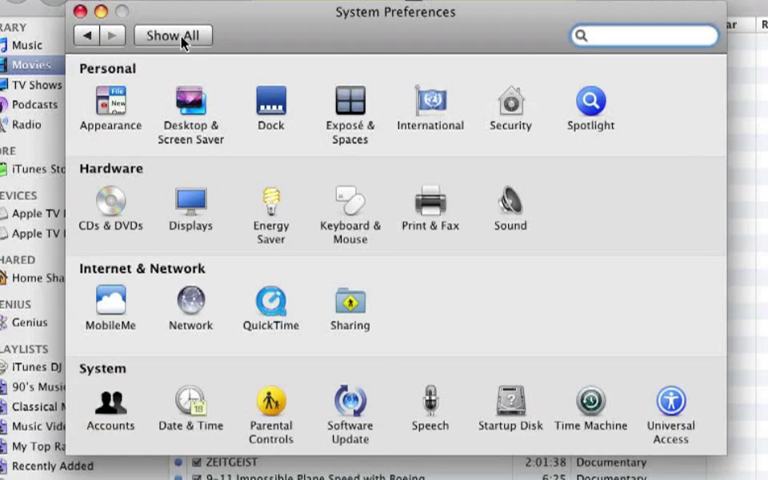
{"action": "mouse_move", "coordinate": [298, 197]}
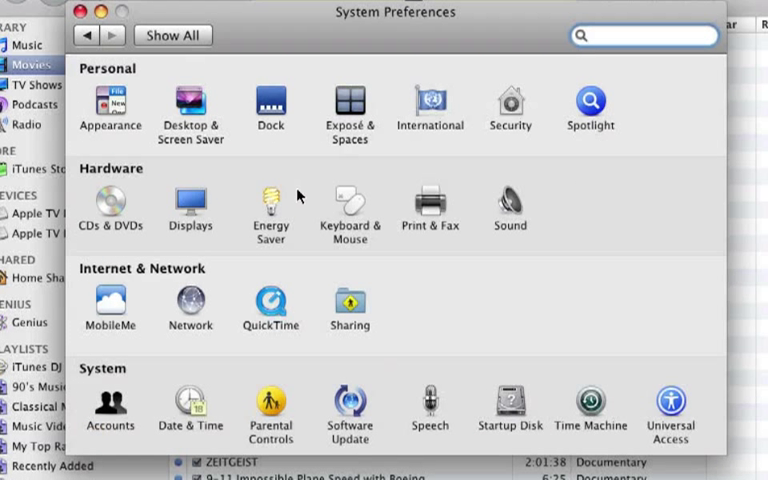
{"action": "mouse_move", "coordinate": [190, 105]}
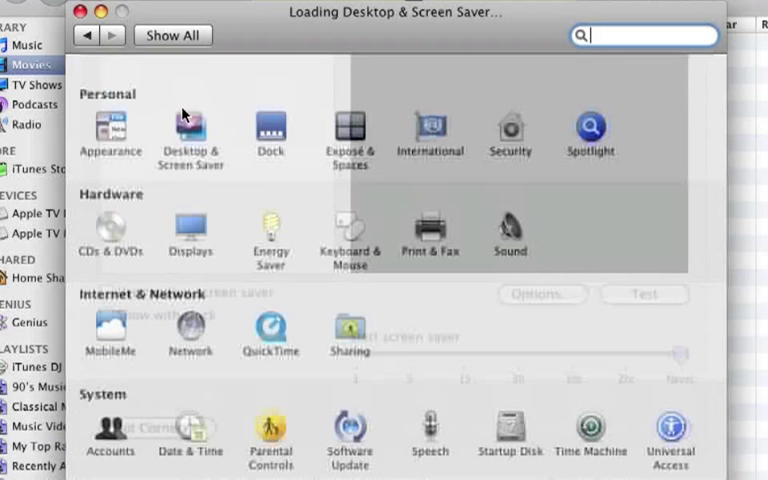
{"action": "left_click", "coordinate": [190, 130]}
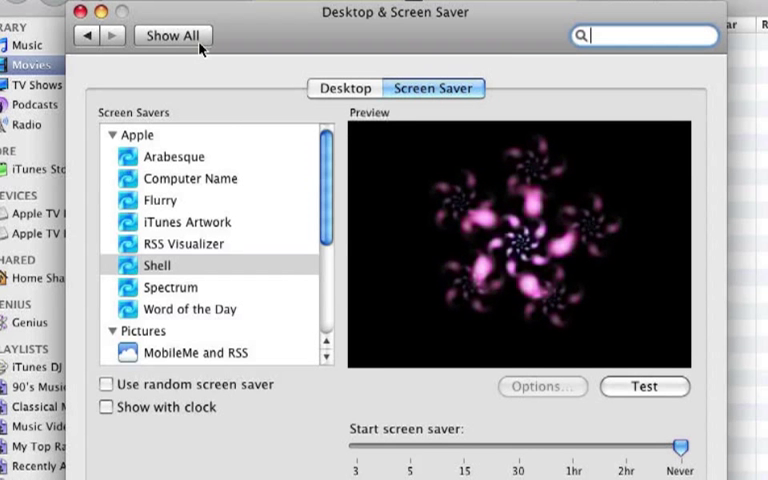
{"action": "left_click", "coordinate": [172, 35]}
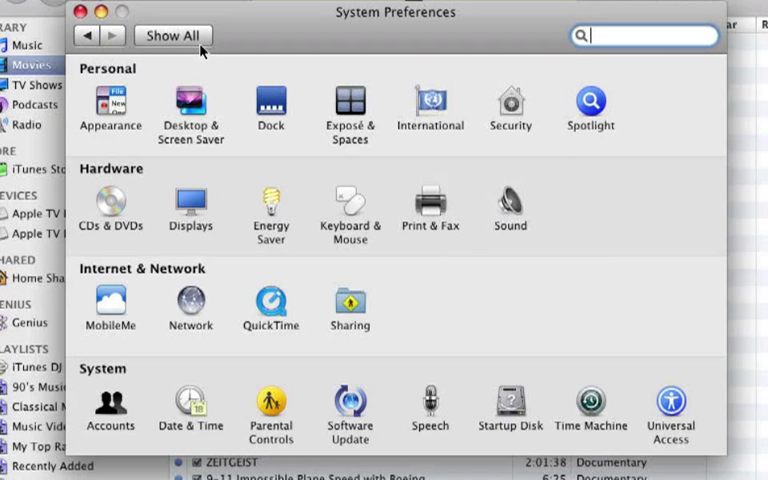
{"action": "mouse_move", "coordinate": [510, 202]}
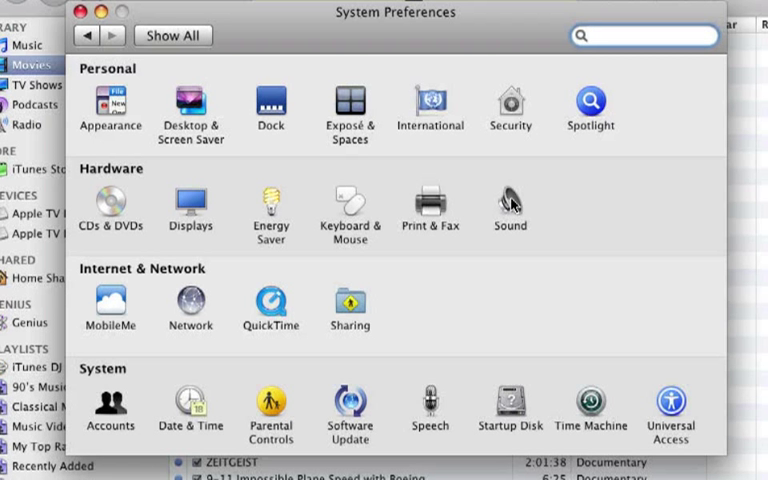
{"action": "left_click", "coordinate": [645, 35]}
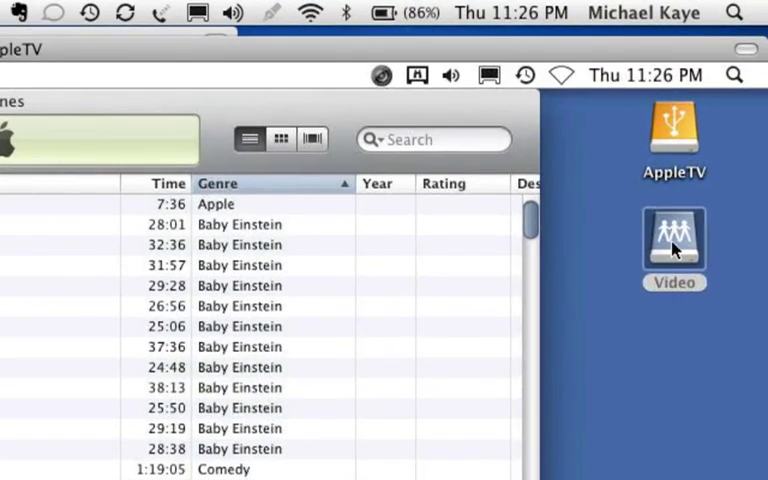
Step: Open the Video volume, view KayeZone's Backup and Video shares, and close Finder
{"action": "double_click", "coordinate": [674, 238]}
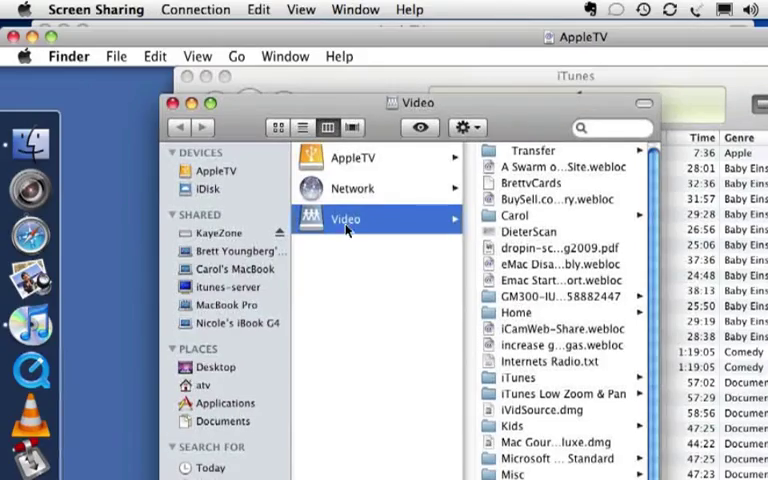
{"action": "mouse_move", "coordinate": [230, 232]}
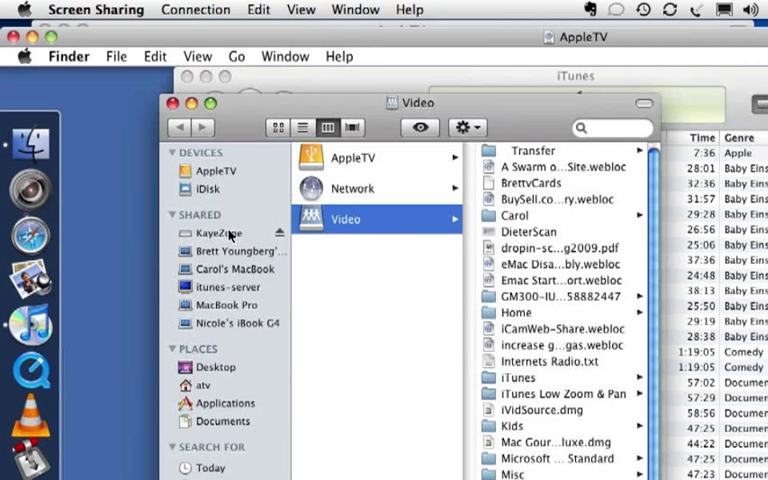
{"action": "left_click", "coordinate": [221, 232]}
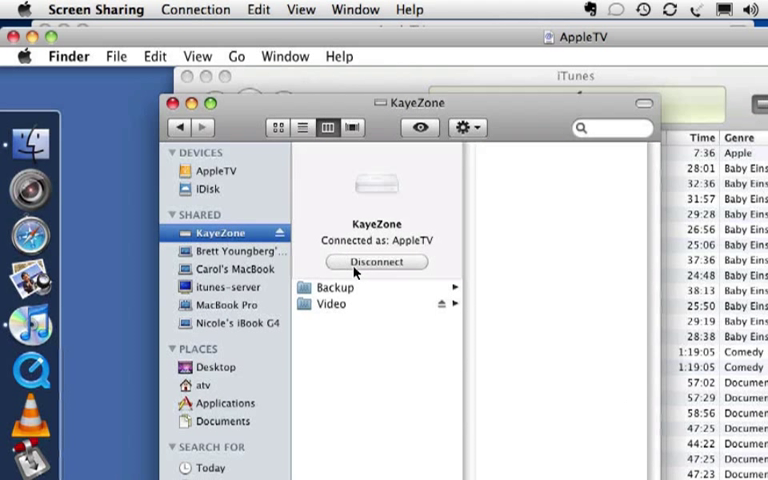
{"action": "left_click", "coordinate": [331, 304]}
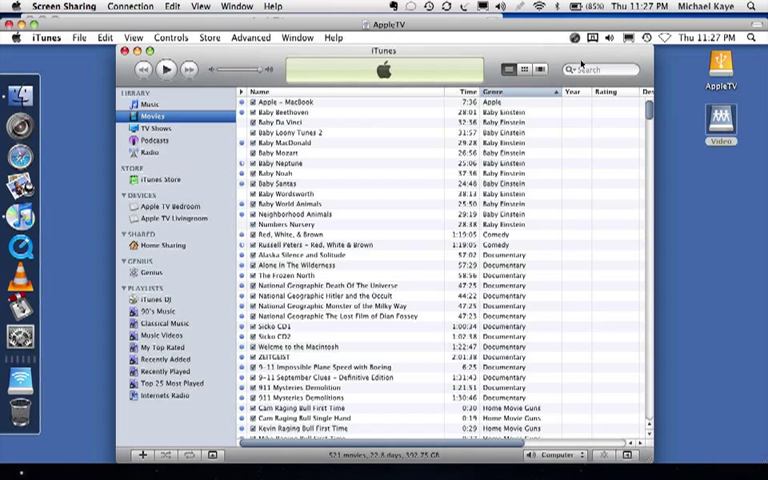
{"action": "mouse_move", "coordinate": [600, 69]}
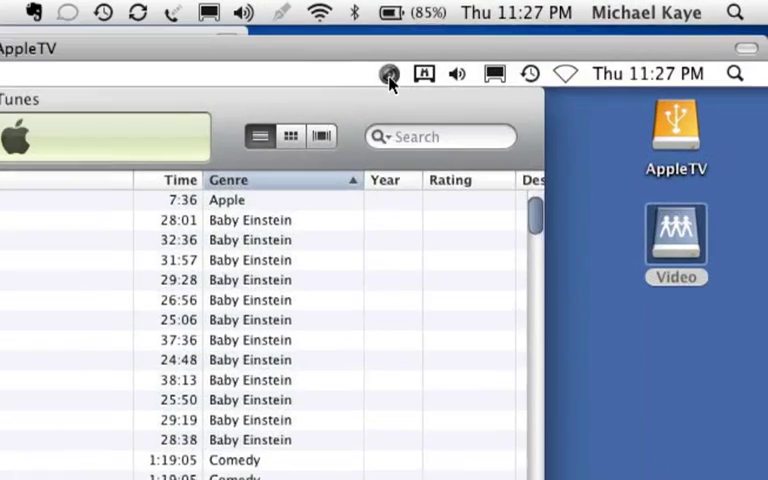
Step: Show iCamSource Preferences with the Pool Cam description and motion detection settings
{"action": "left_click", "coordinate": [408, 73]}
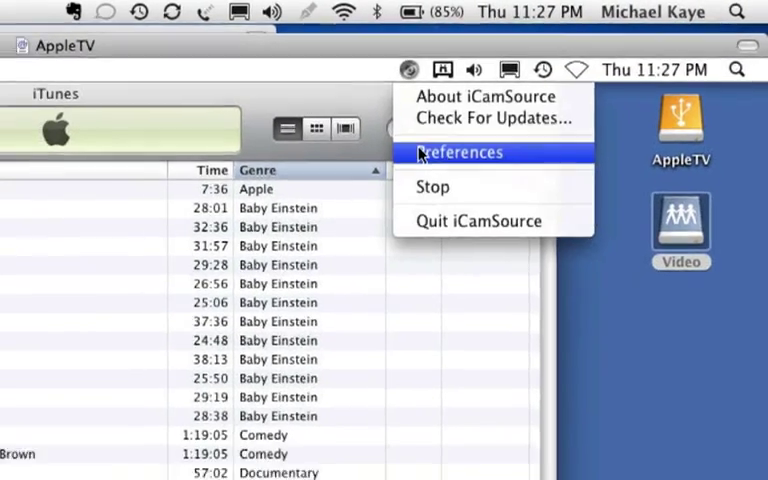
{"action": "left_click", "coordinate": [460, 152]}
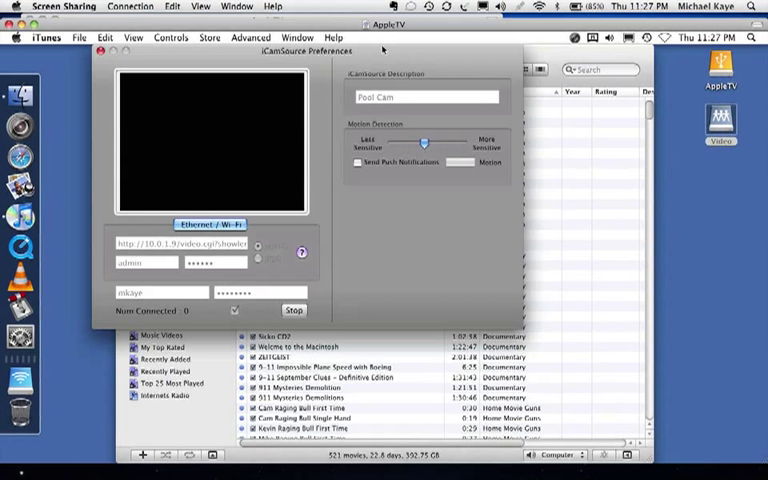
{"action": "mouse_move", "coordinate": [267, 140]}
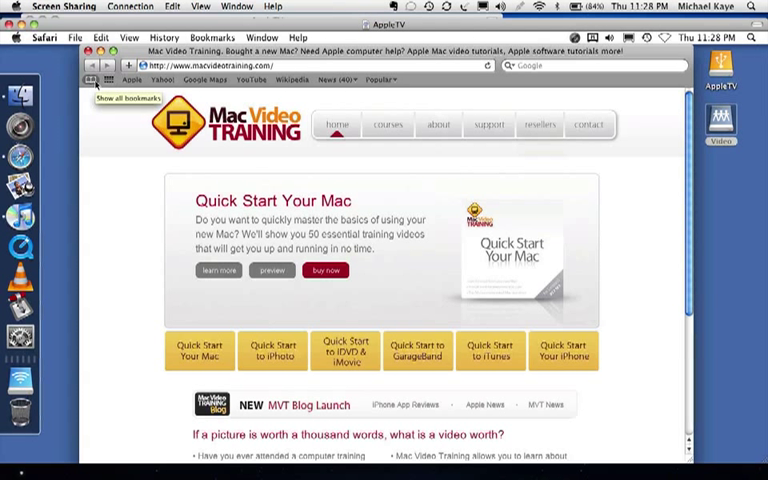
{"action": "mouse_move", "coordinate": [131, 80]}
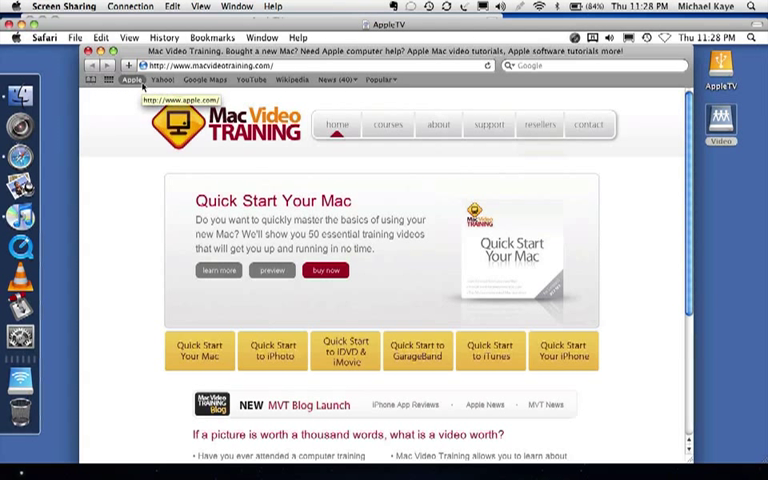
Step: Load apple.com from the Apple bookmark, then close the Safari window
{"action": "left_click", "coordinate": [132, 79]}
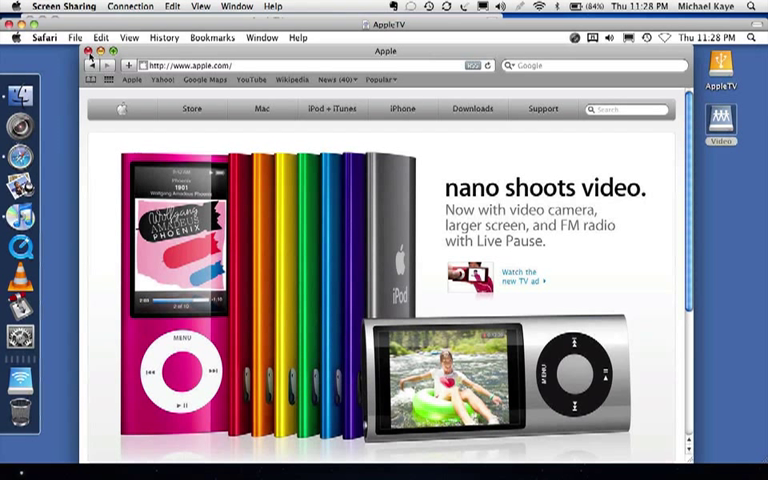
{"action": "left_click", "coordinate": [45, 37]}
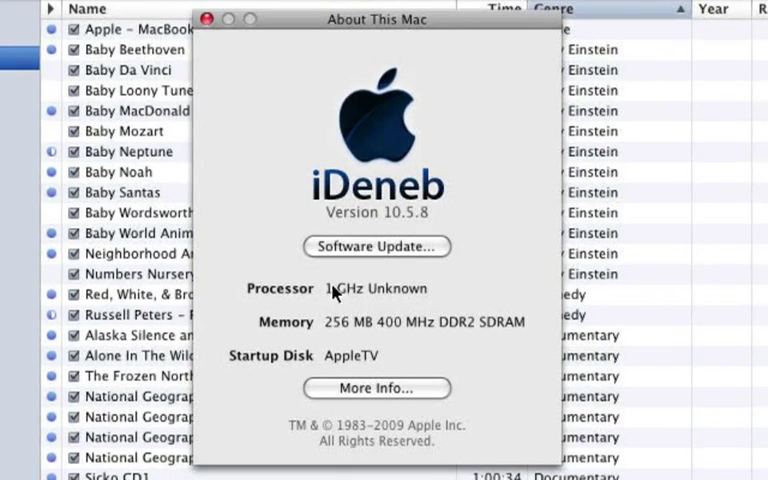
{"action": "mouse_move", "coordinate": [390, 233]}
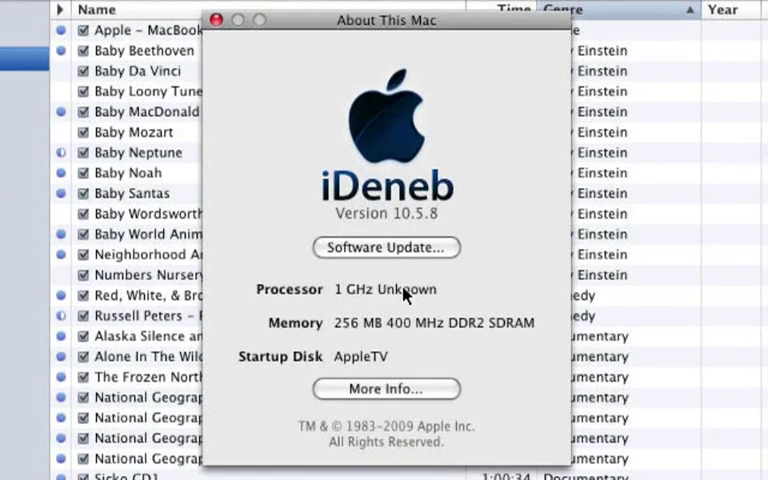
{"action": "mouse_move", "coordinate": [395, 295]}
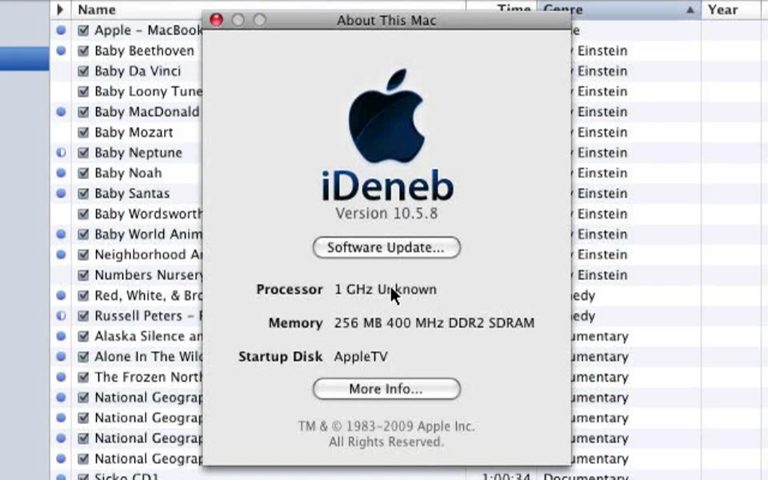
{"action": "mouse_move", "coordinate": [309, 327]}
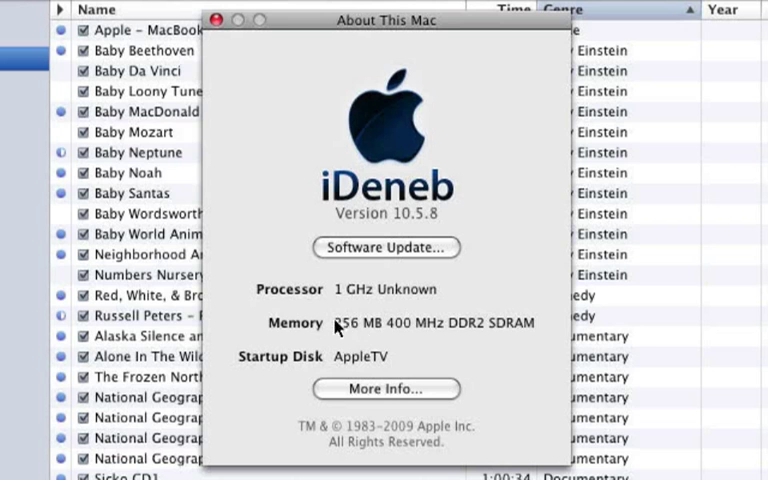
{"action": "mouse_move", "coordinate": [347, 333]}
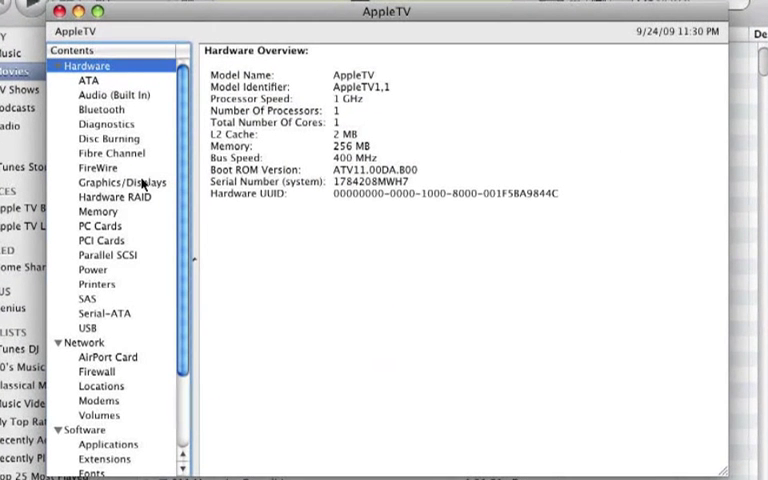
Step: Show the Memory section: one 256 MB DDR2 SDRAM module, second slot empty
{"action": "left_click", "coordinate": [98, 211]}
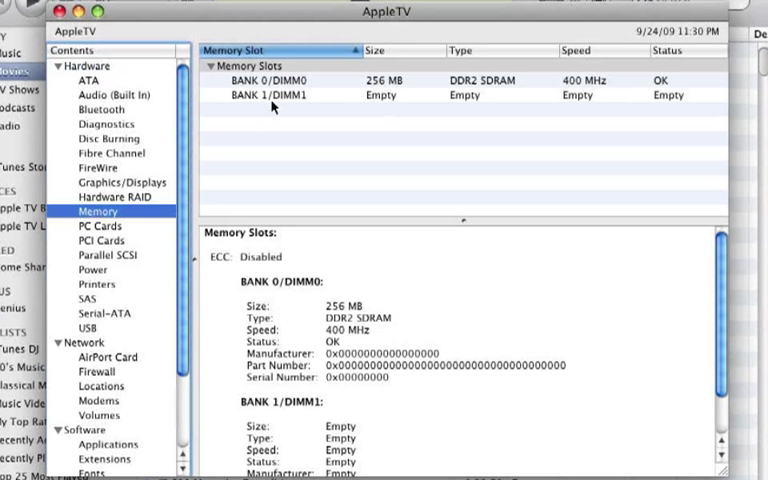
{"action": "mouse_move", "coordinate": [403, 98]}
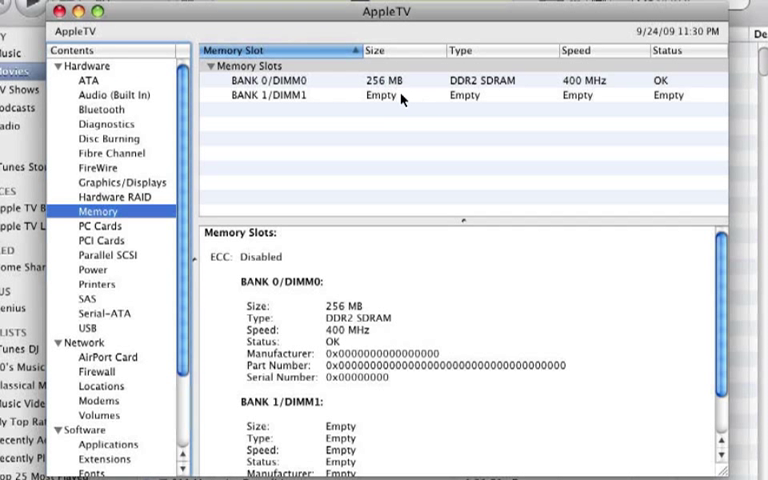
{"action": "mouse_move", "coordinate": [398, 99]}
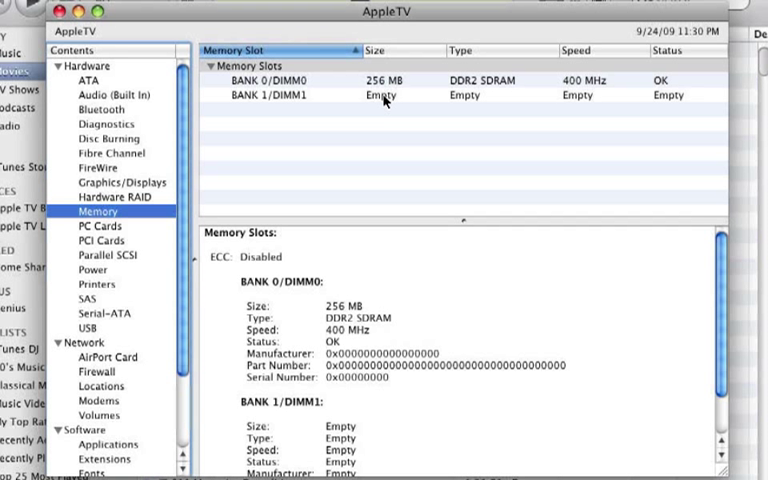
{"action": "mouse_move", "coordinate": [59, 11]}
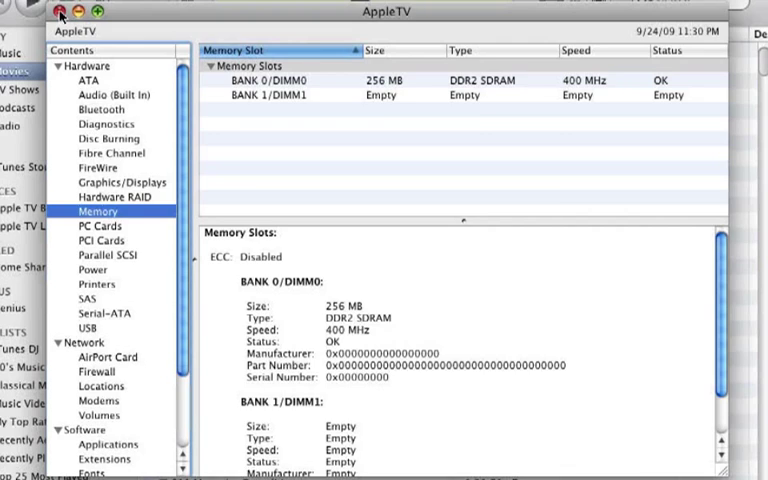